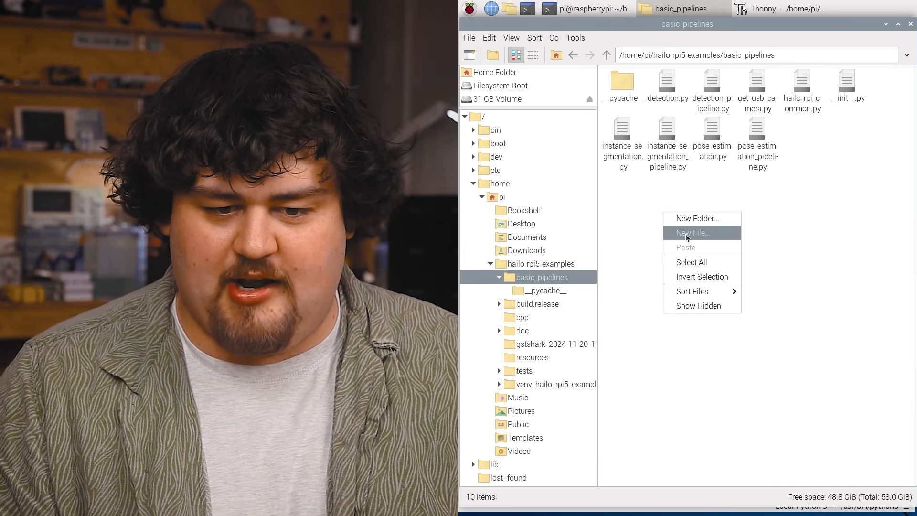
- Create an empty watcher.py in basic_pipelines and open it in Thonny
click(693, 232)
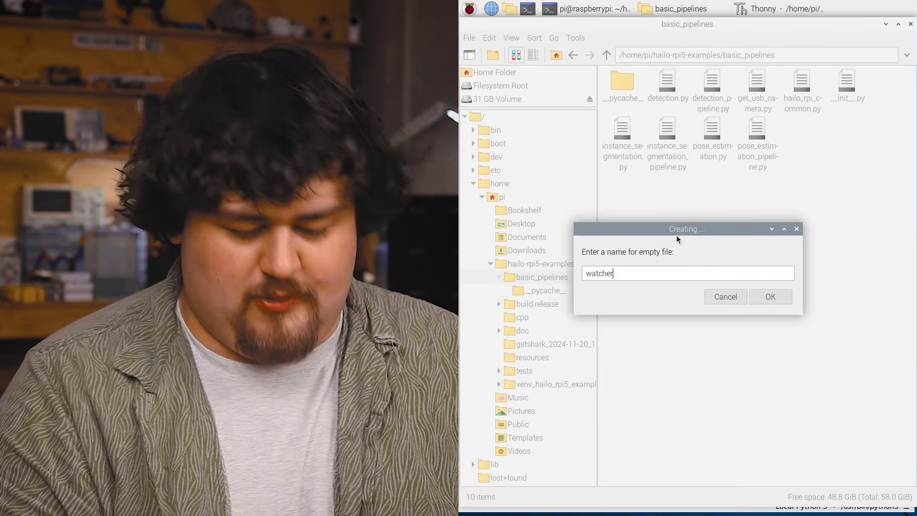
text(.py)
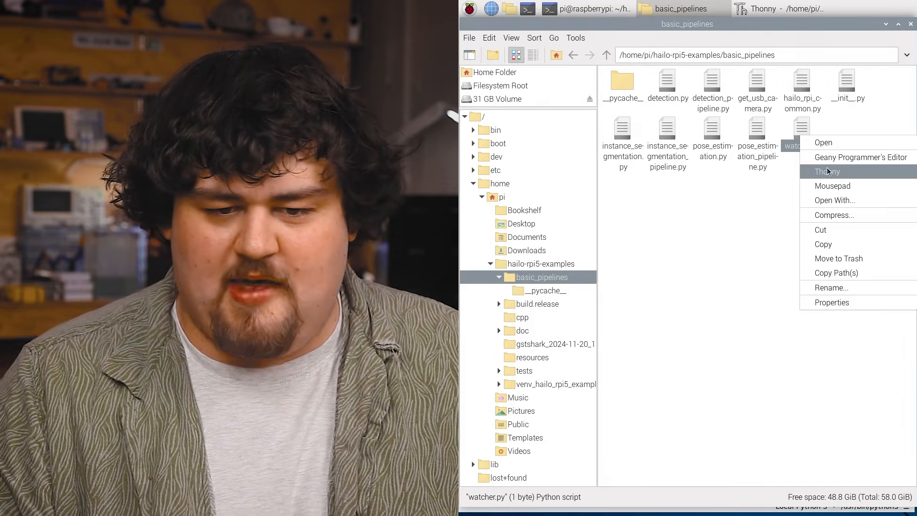
click(827, 172)
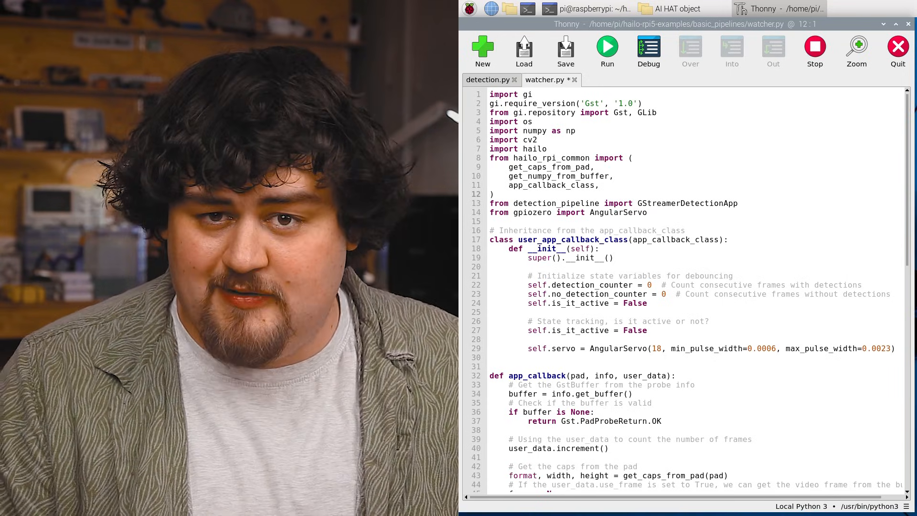
- Scroll through the pasted servo detection script in watcher.py
scroll(down, 3)
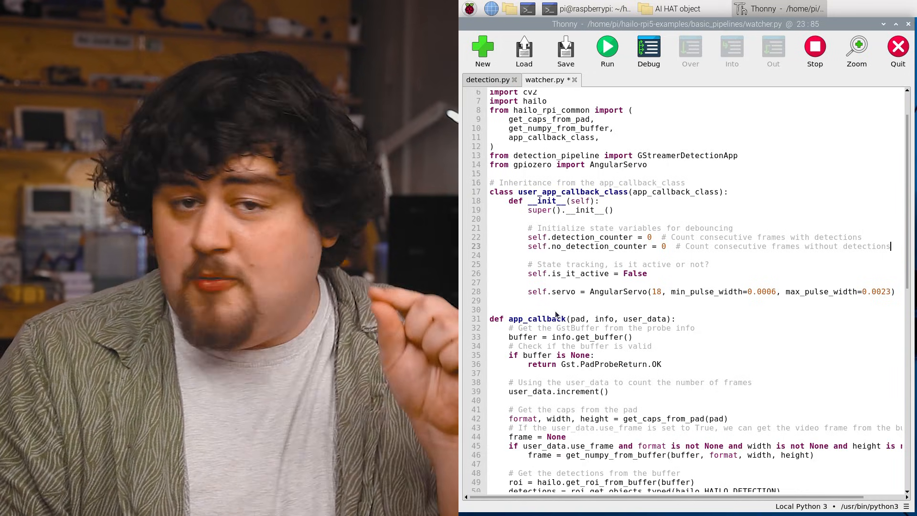
mouse_move(549, 299)
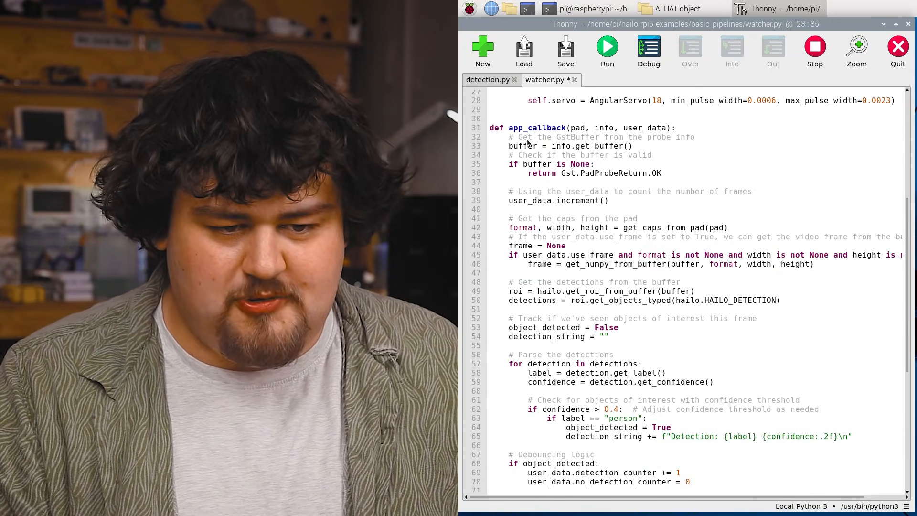
scroll(down, 3)
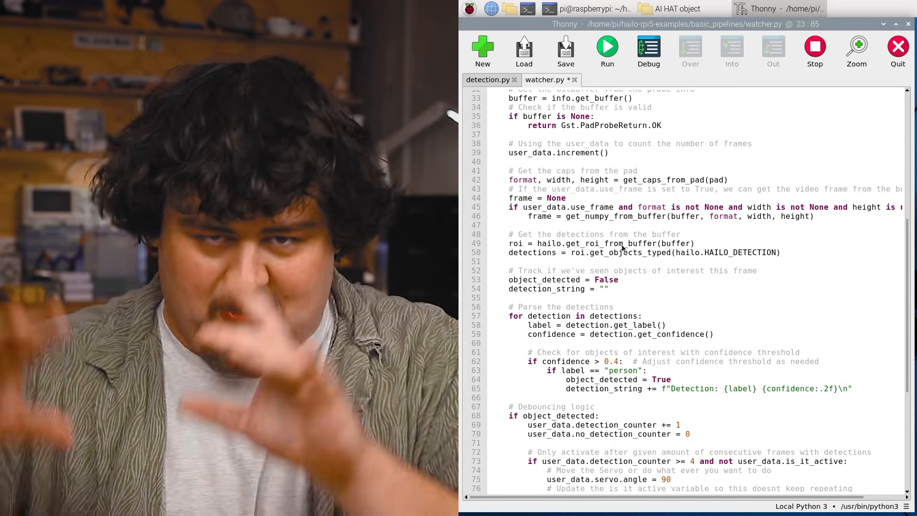
scroll(down, 3)
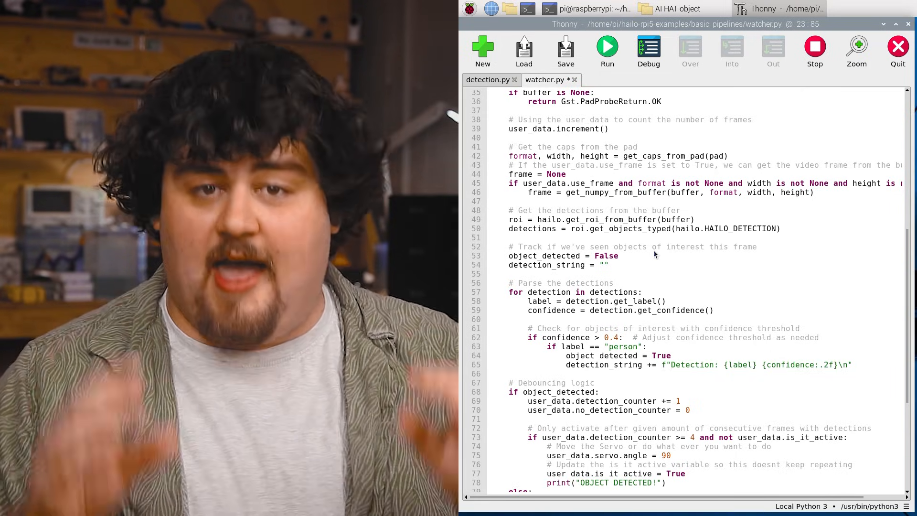
scroll(down, 3)
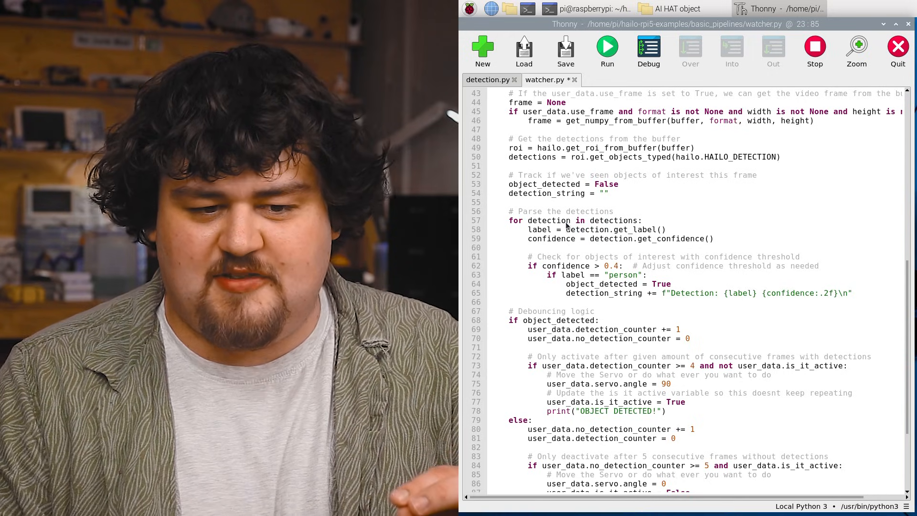
mouse_move(570, 244)
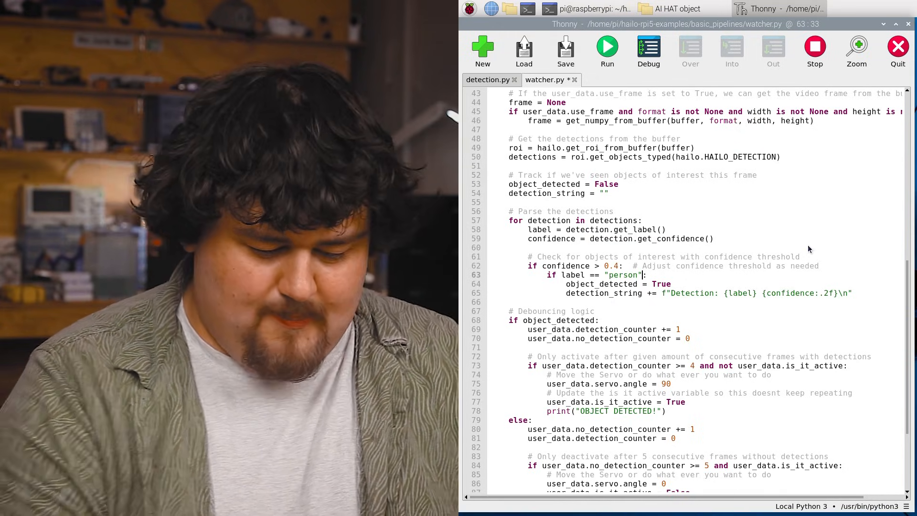
- Extend the line-63 label test to person or "cup" or "dog"
text(or "cup" or)
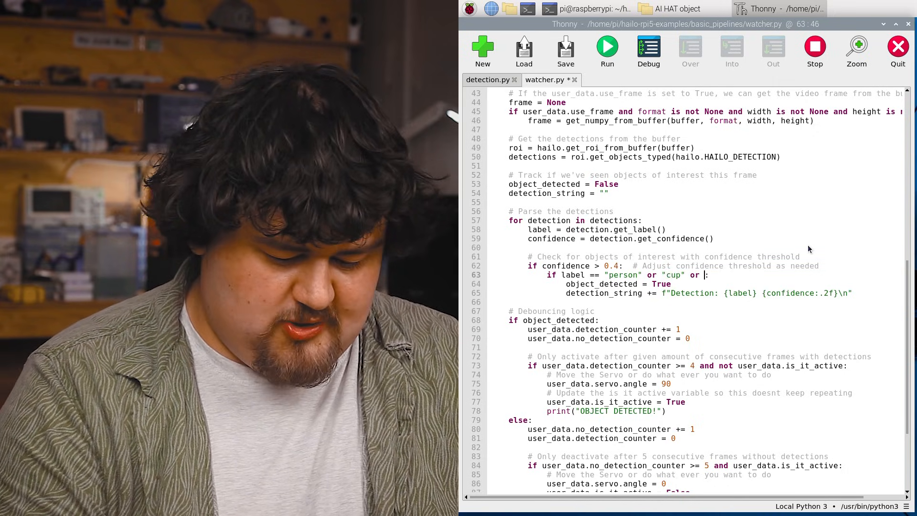
text("dog":)
click(704, 320)
text( == True)
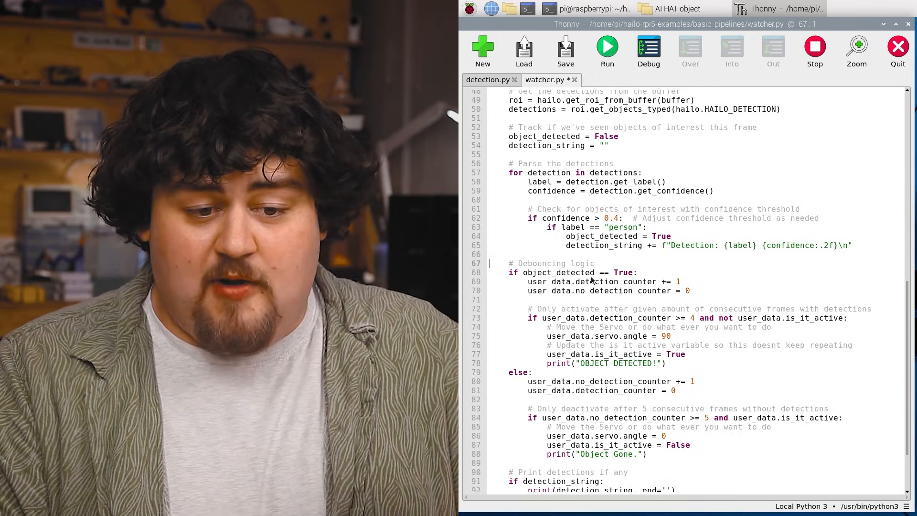
mouse_move(600, 299)
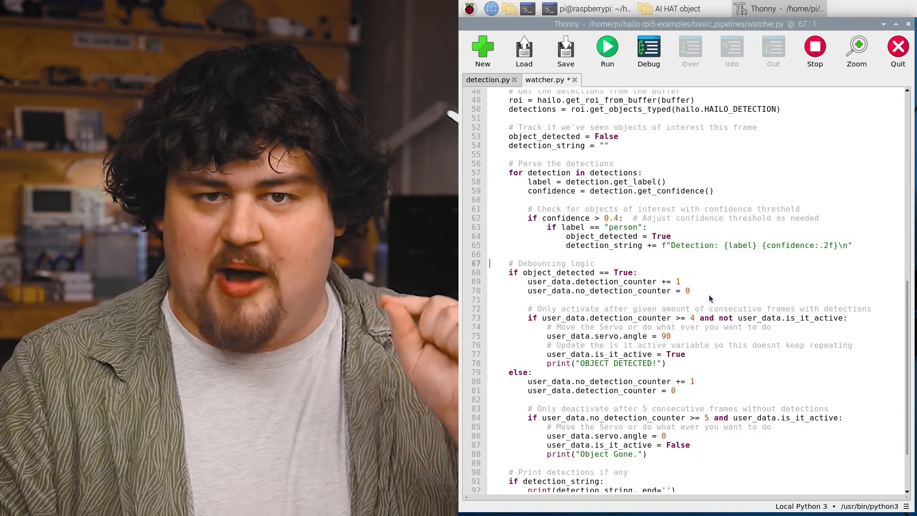
mouse_move(703, 235)
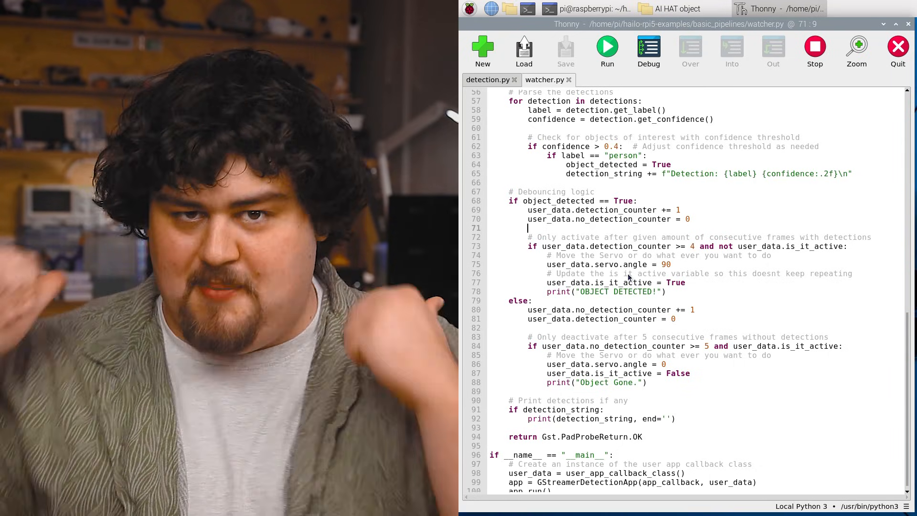
mouse_move(608, 289)
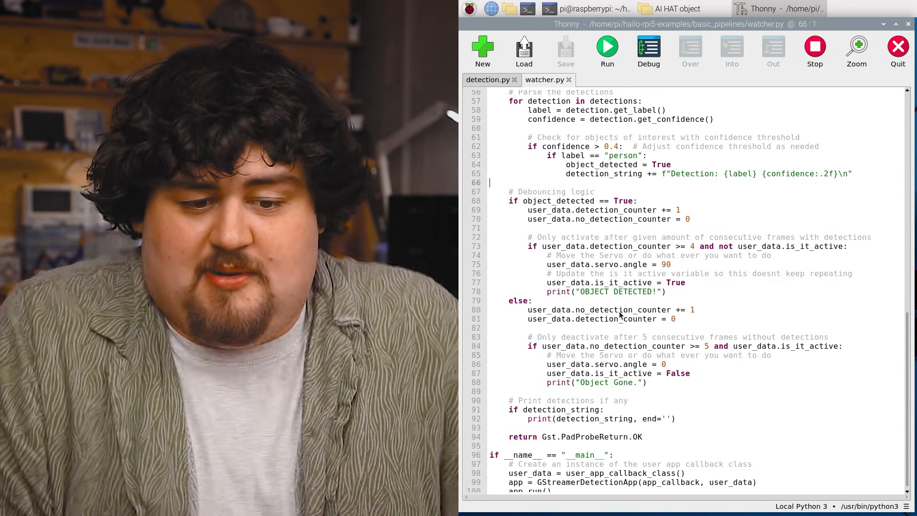
drag(515, 345, 842, 363)
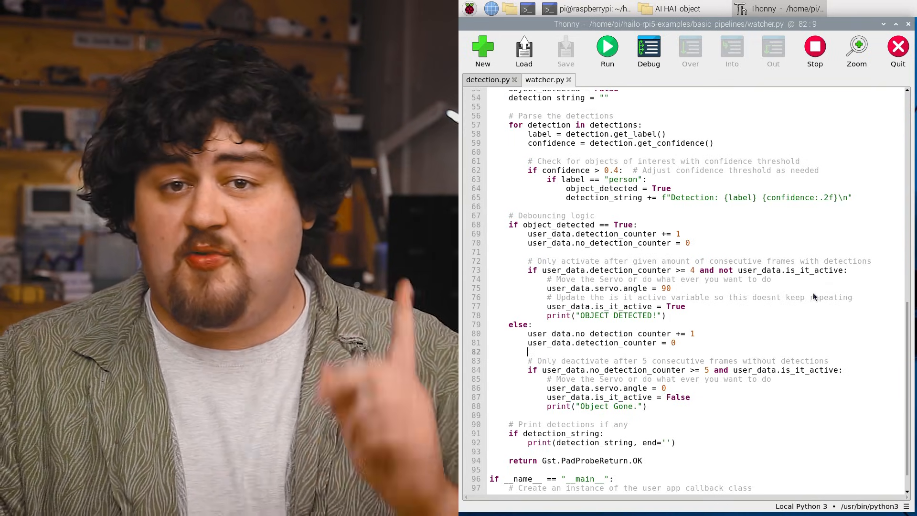
mouse_move(786, 281)
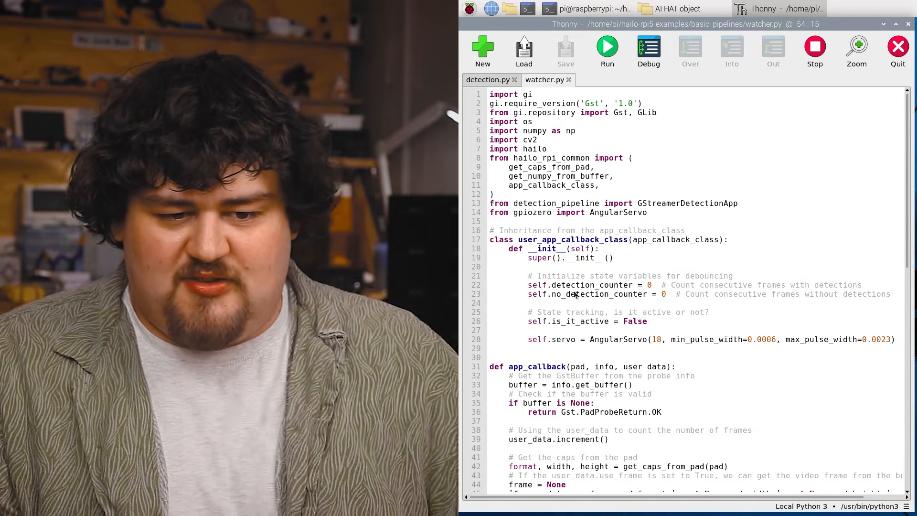
scroll(down, 3)
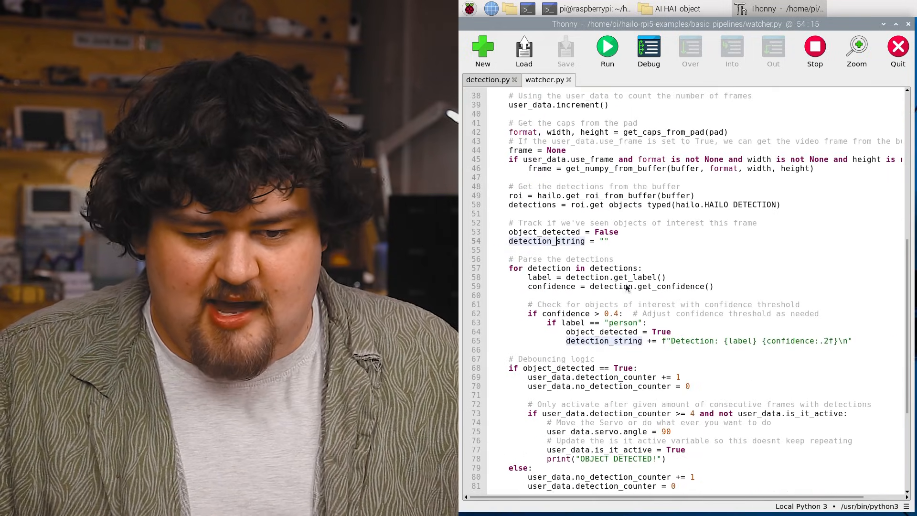
scroll(down, 3)
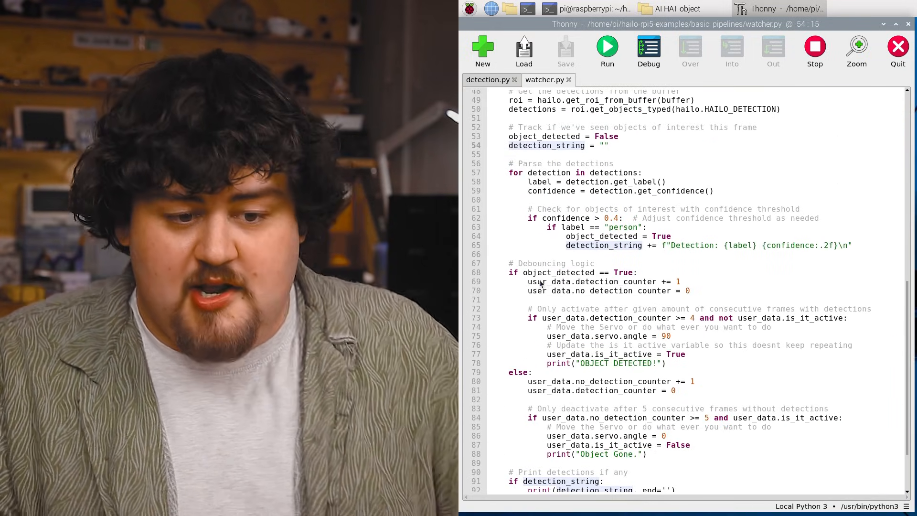
mouse_move(565, 296)
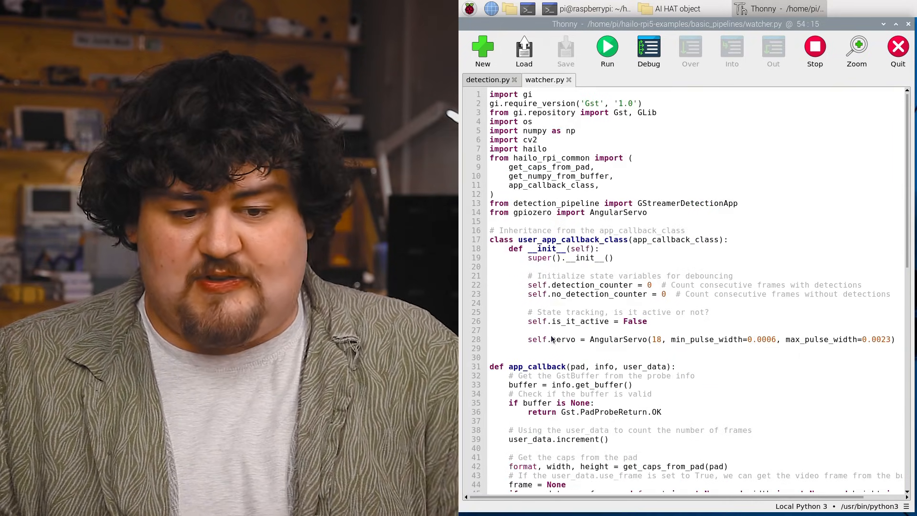
scroll(down, 3)
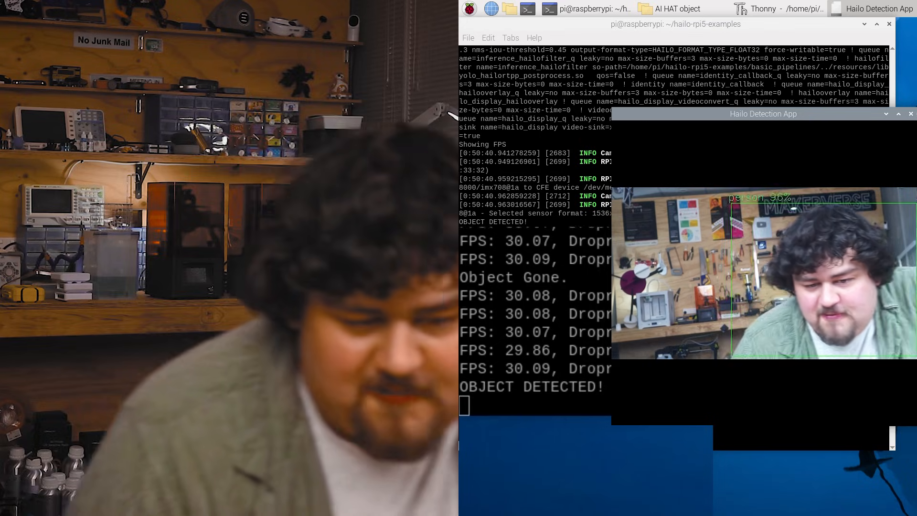
- Stop the running detection app with Ctrl+C and open hailo_rpi_common.py in Thonny
key(ctrl+c)
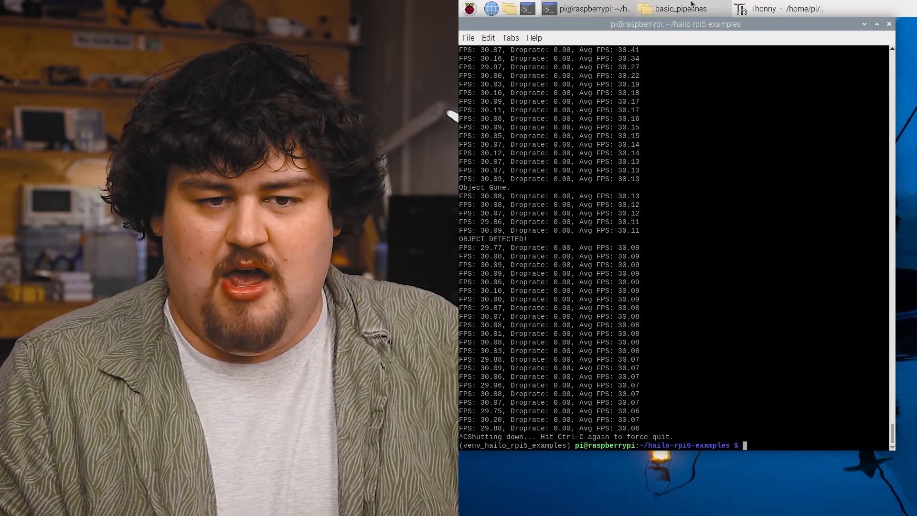
click(681, 8)
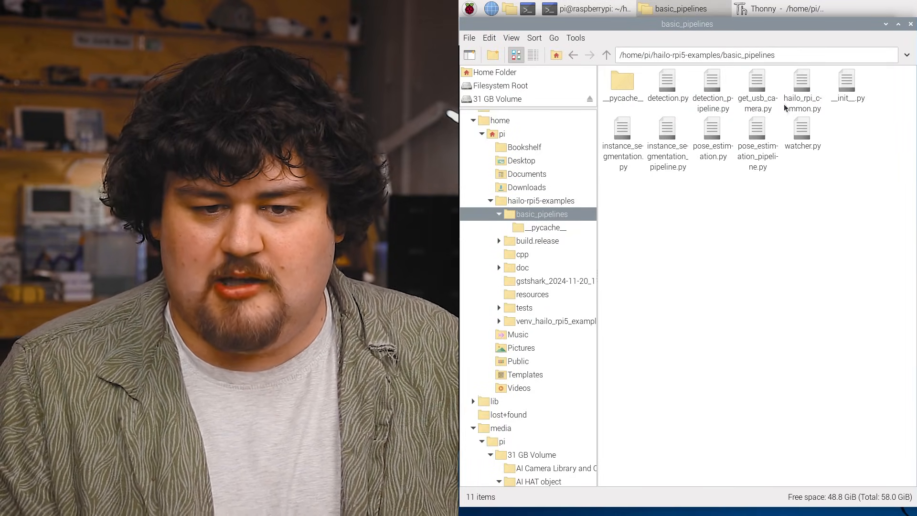
click(802, 84)
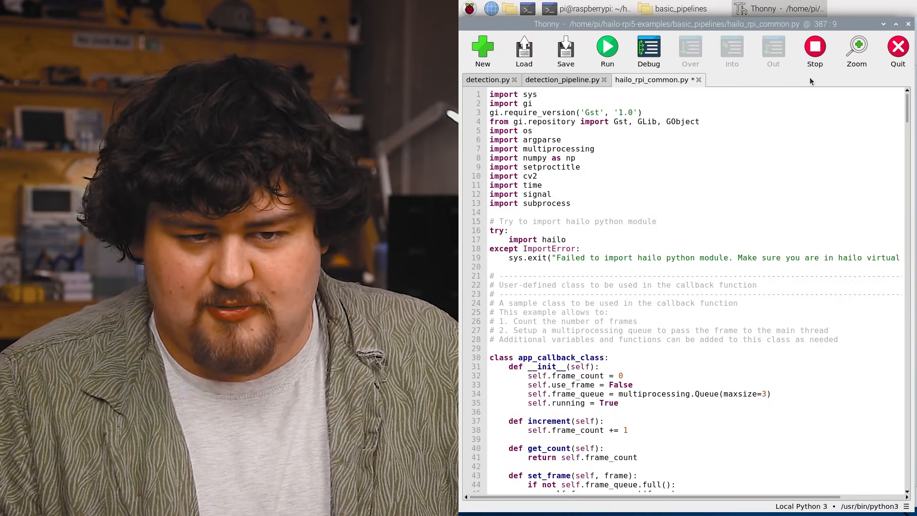
- Comment out the print statement in on_fps_measurement with a leading #
scroll(down, 3)
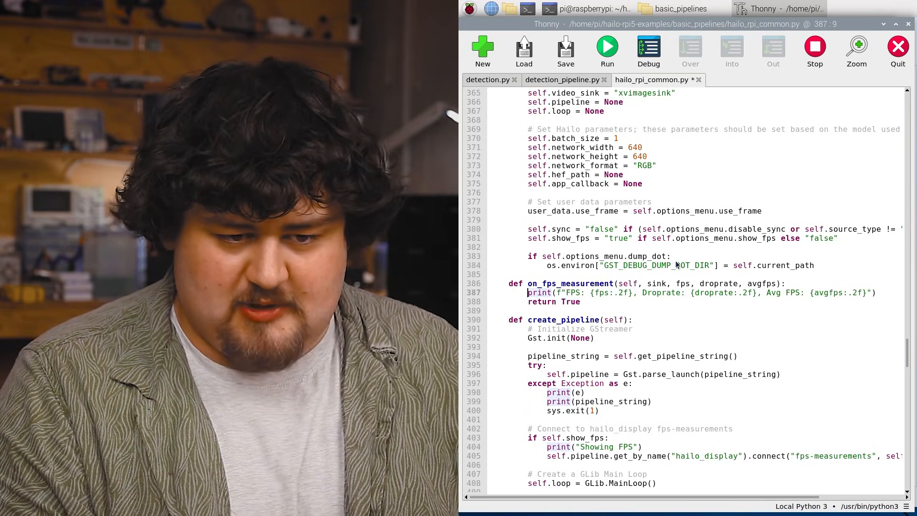
text(#)
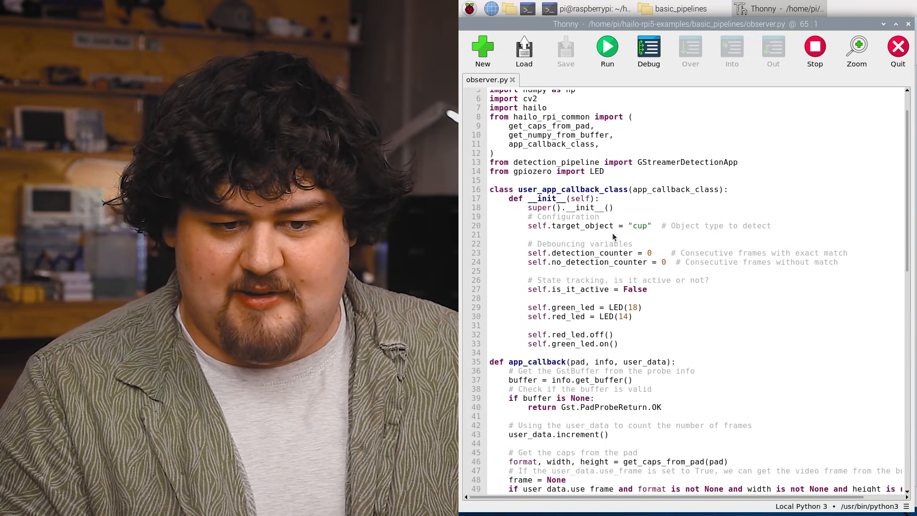
scroll(down, 3)
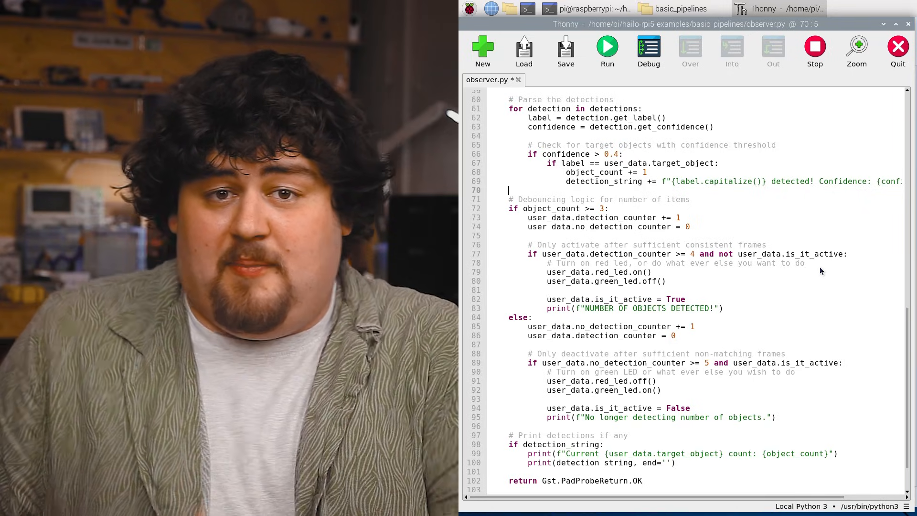
mouse_move(735, 283)
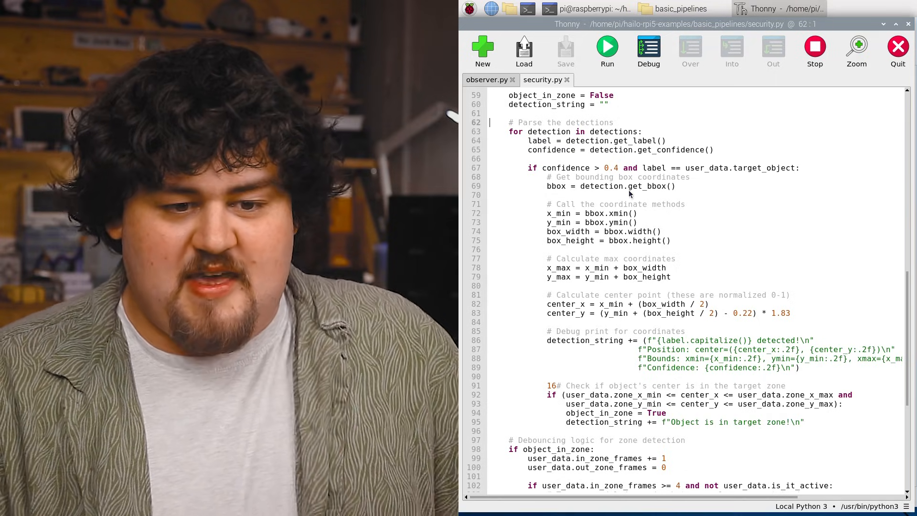
mouse_move(781, 226)
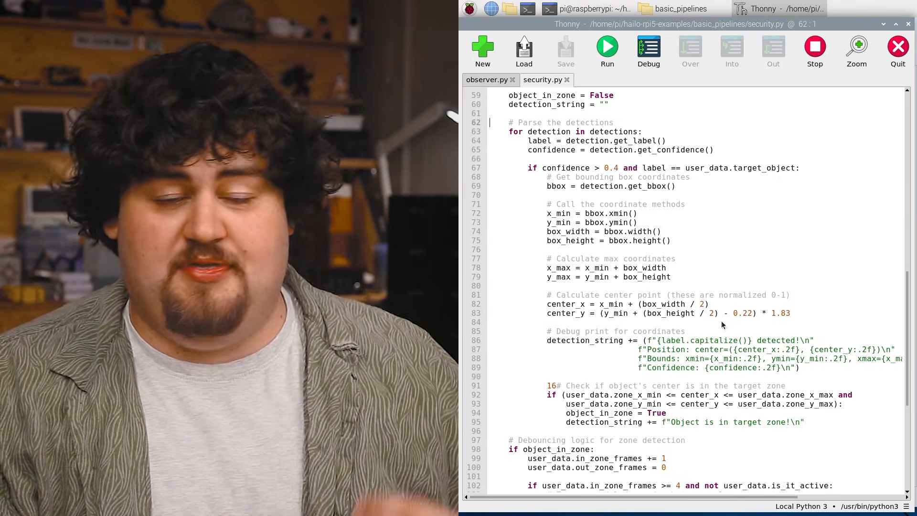
scroll(down, 3)
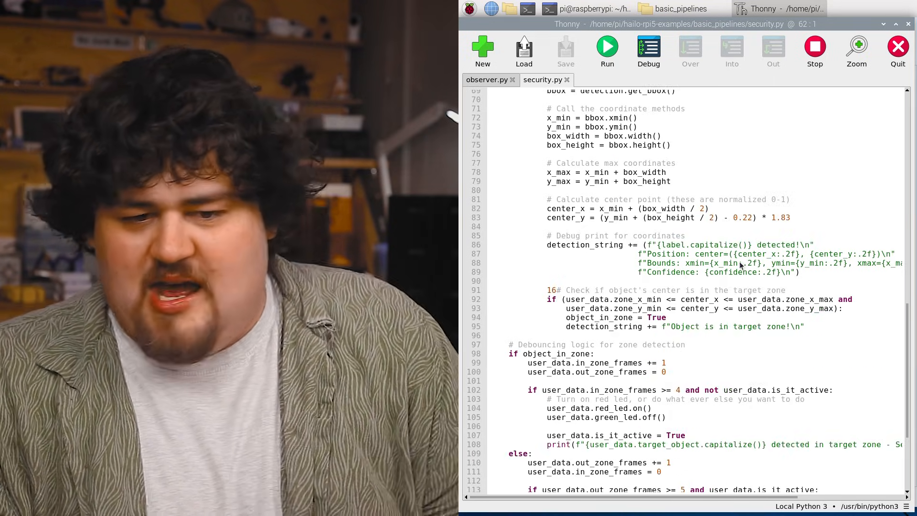